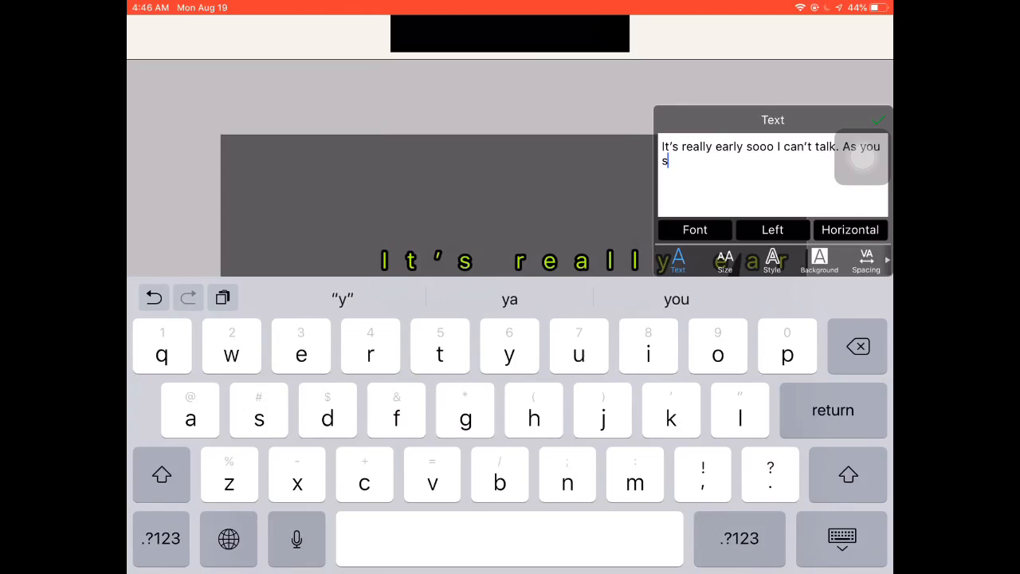
Write the caption "It's really early sooo I can't talk." on the dark canvas block.
text(ee)
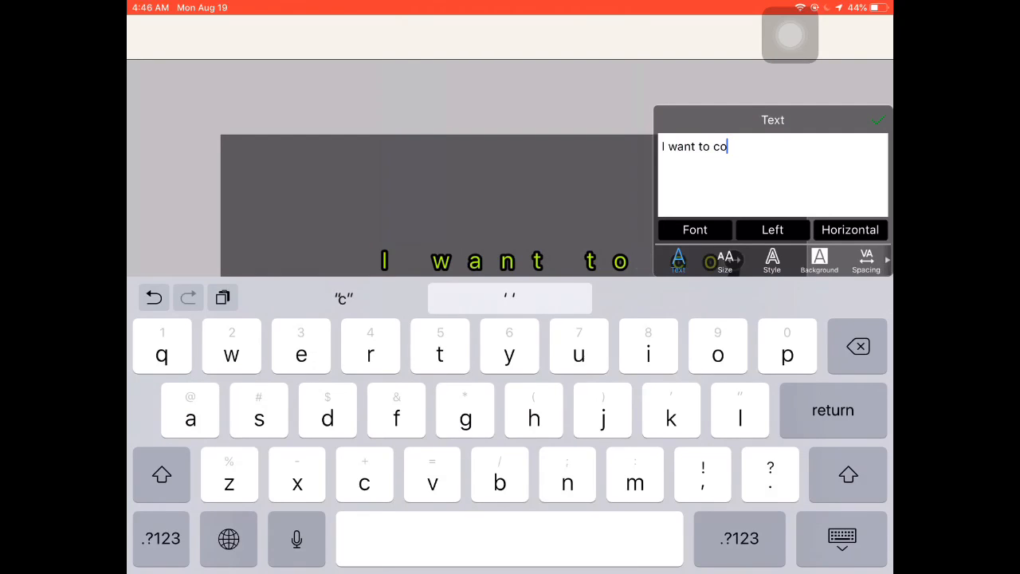
Write the caption congratulating SnakeWing on 100 subs with a shout-out to her.
text(ngratulate SnakeWing)
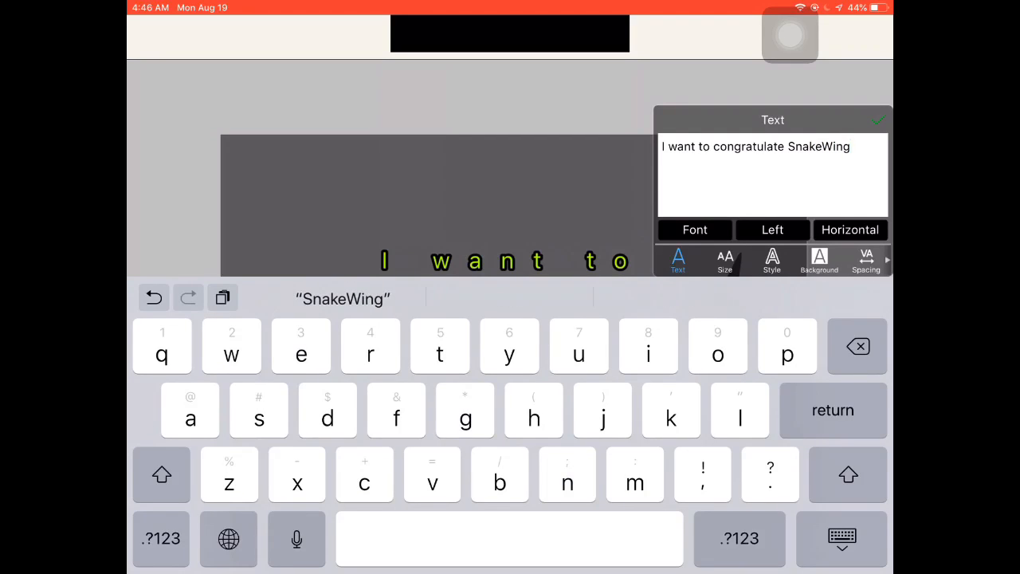
text(on)
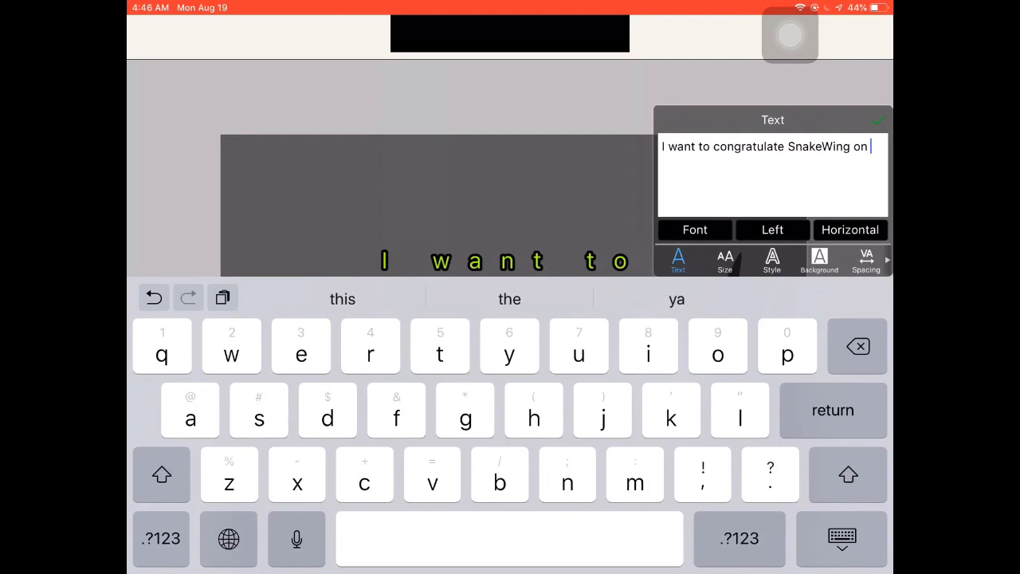
text(100 subs! So shout-ou)
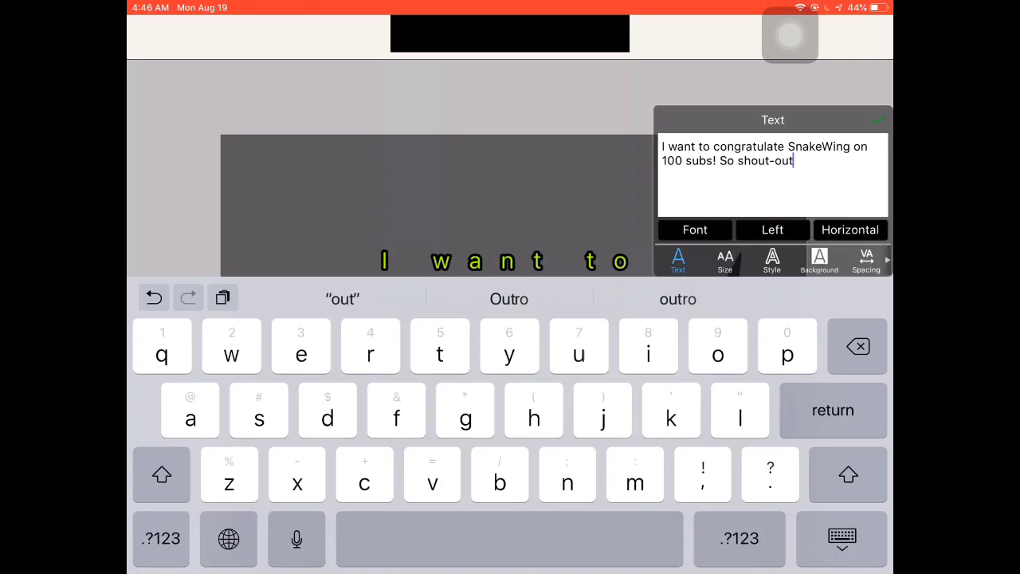
text(t)
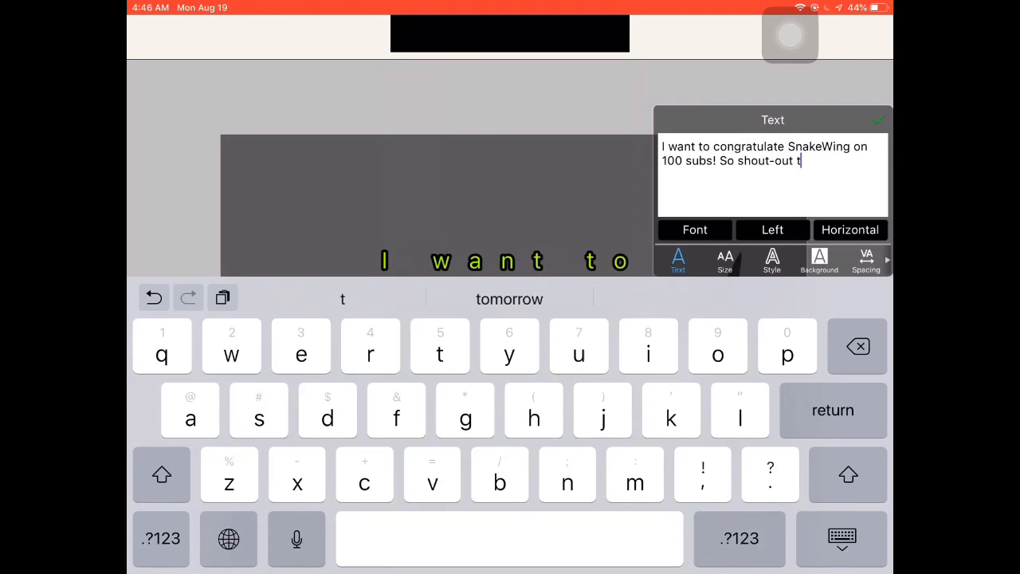
text(o her)
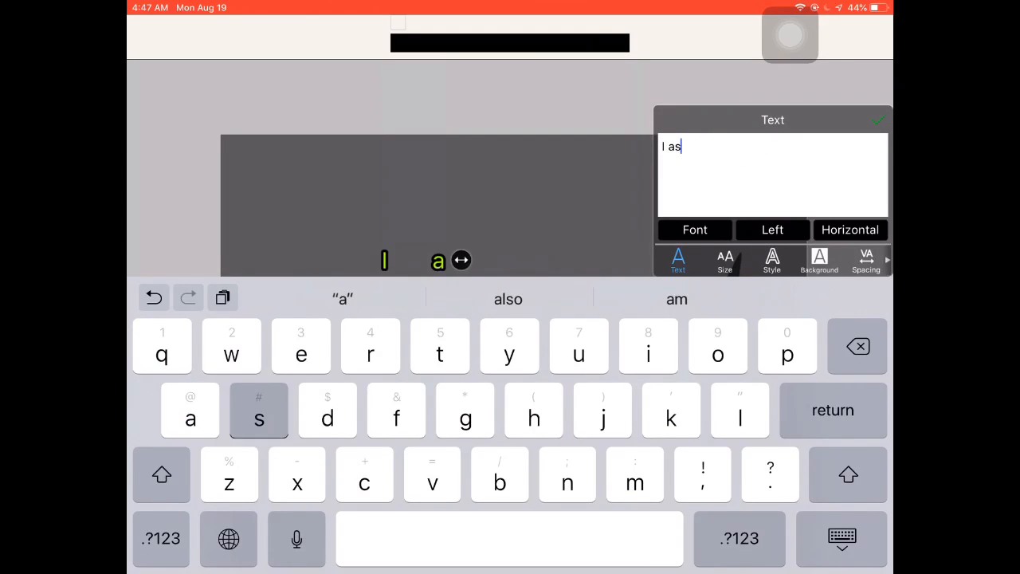
Fix the typo and write "I also want to congratulate Moonlight for reaching...".
key(backspace)
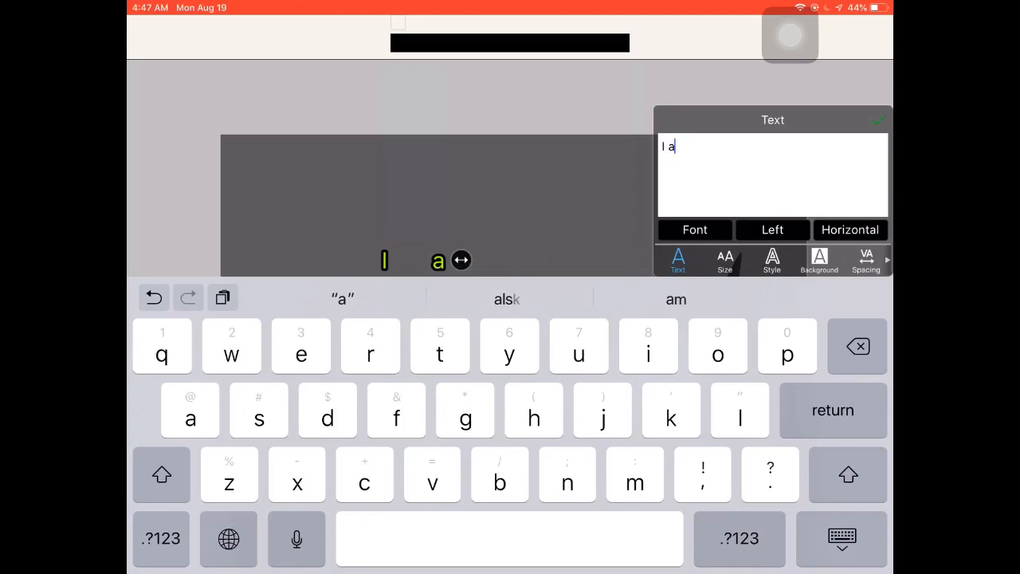
text(slo)
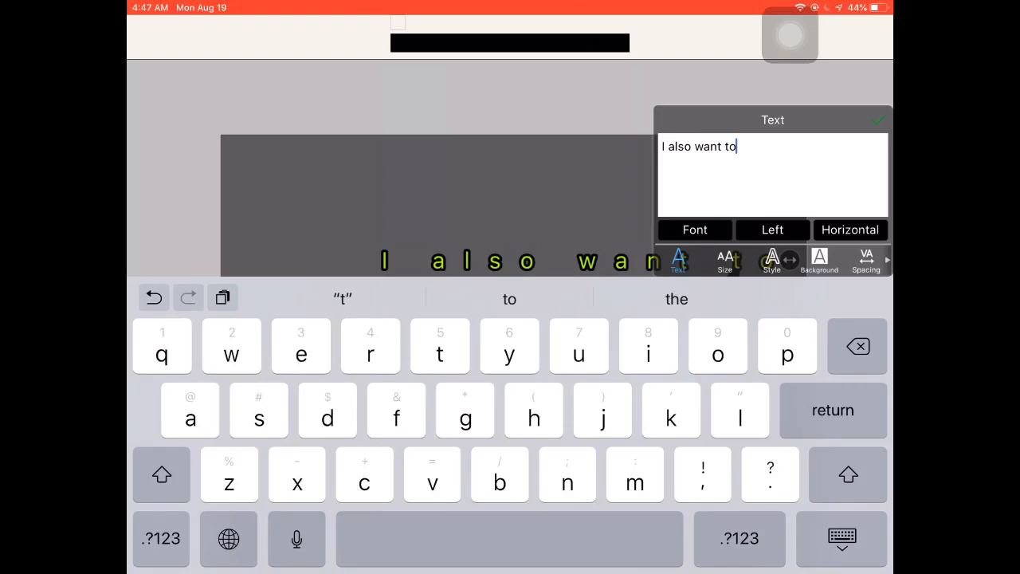
text(congratulate Moonlight fo)
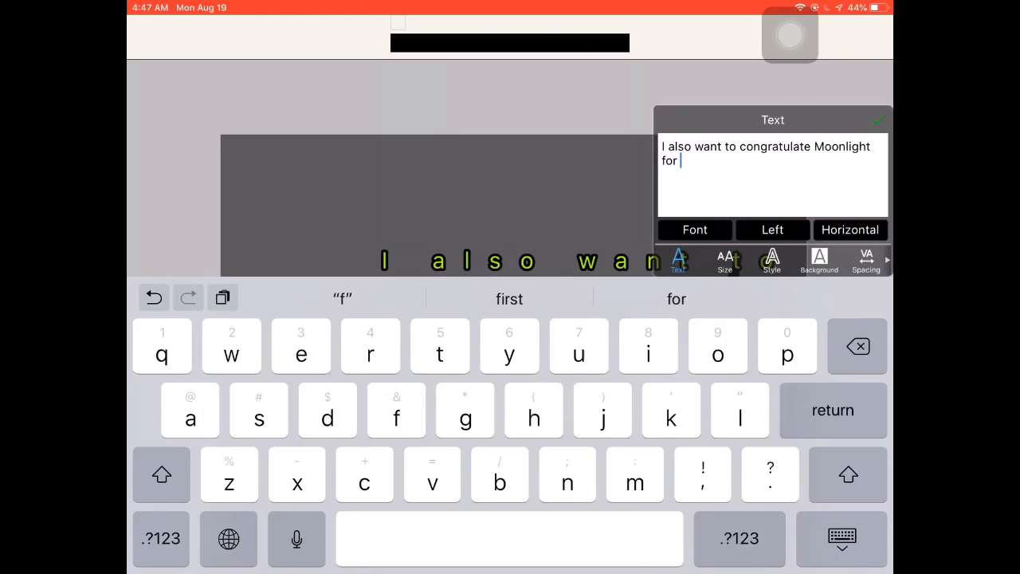
text(reachi)
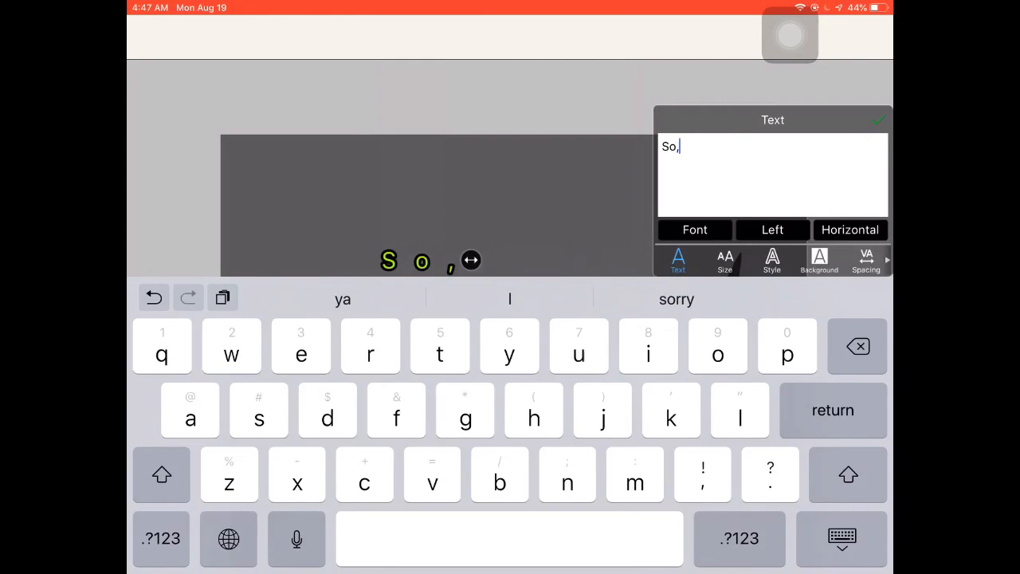
Write the closing caption "So,thats about it. Bye!" and confirm it onto the canvas.
text(thats about it.)
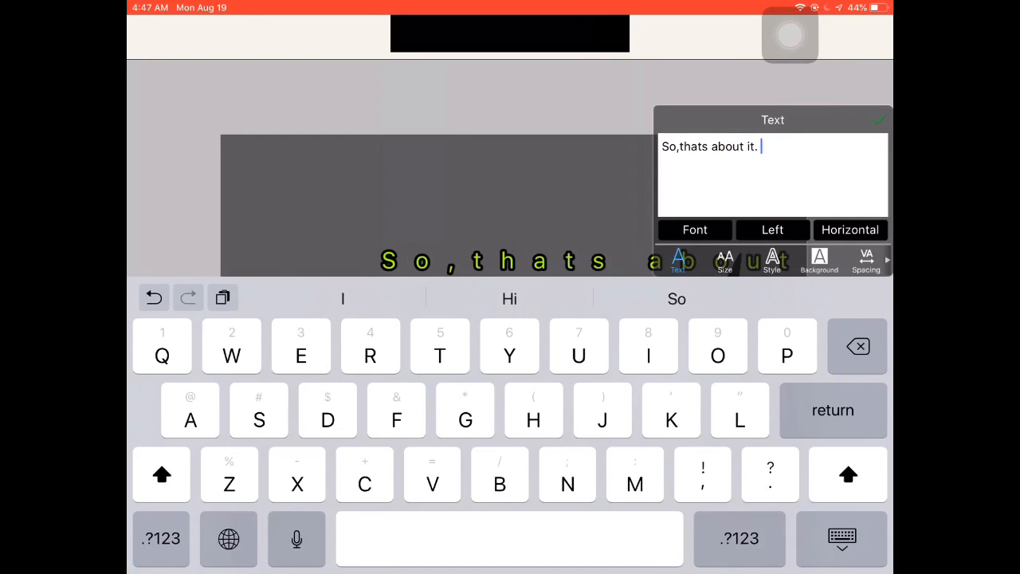
text(Bye!)
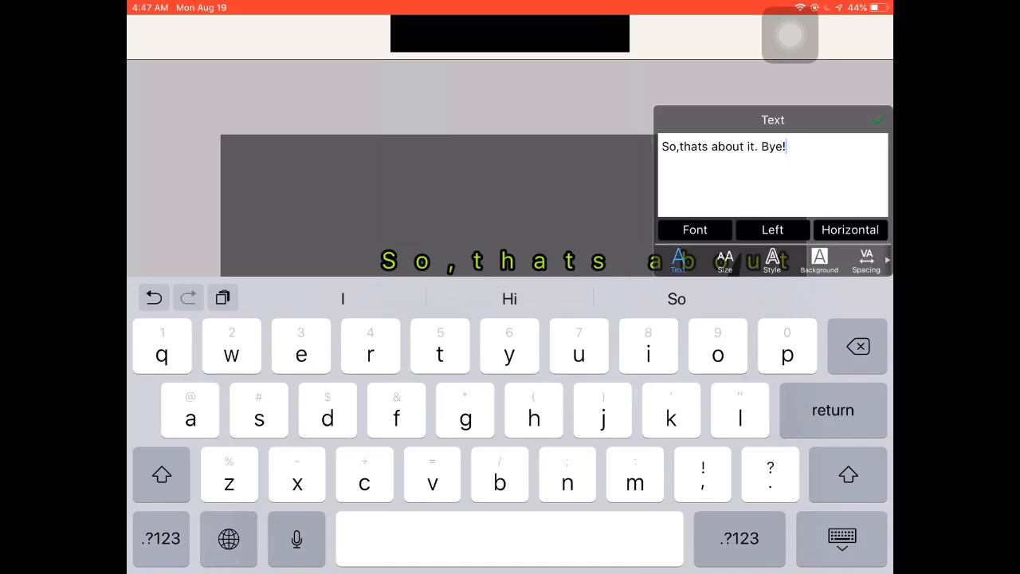
click(880, 120)
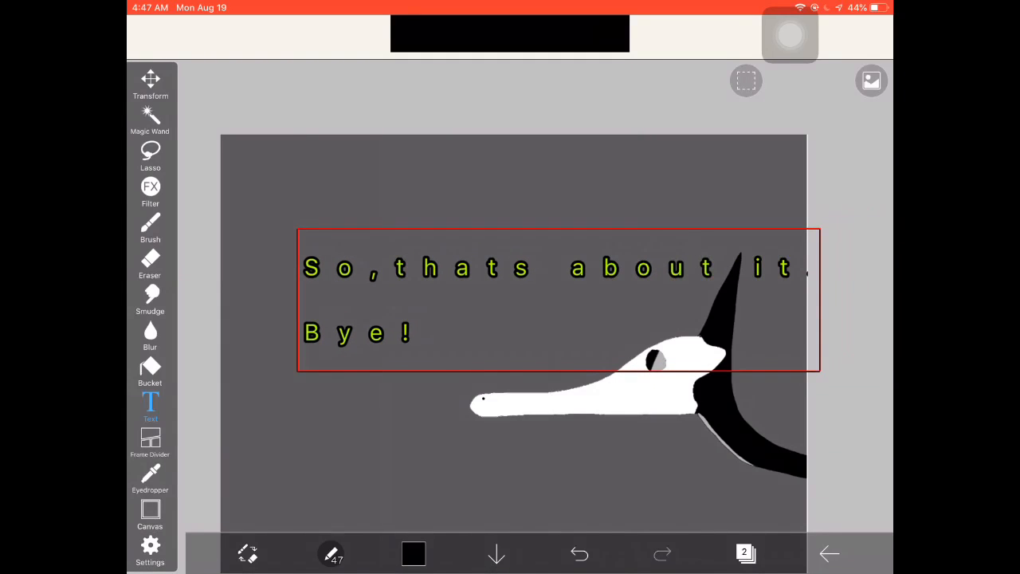